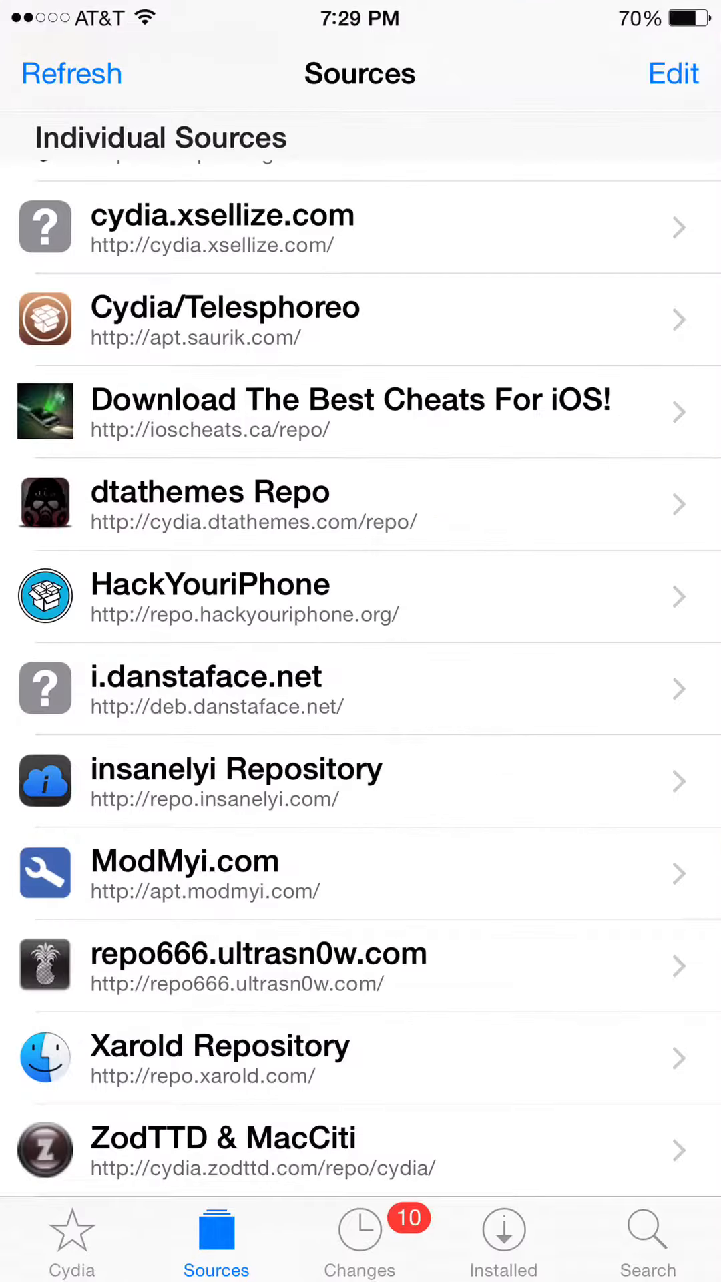
{"action": "left_click", "coordinate": [672, 74]}
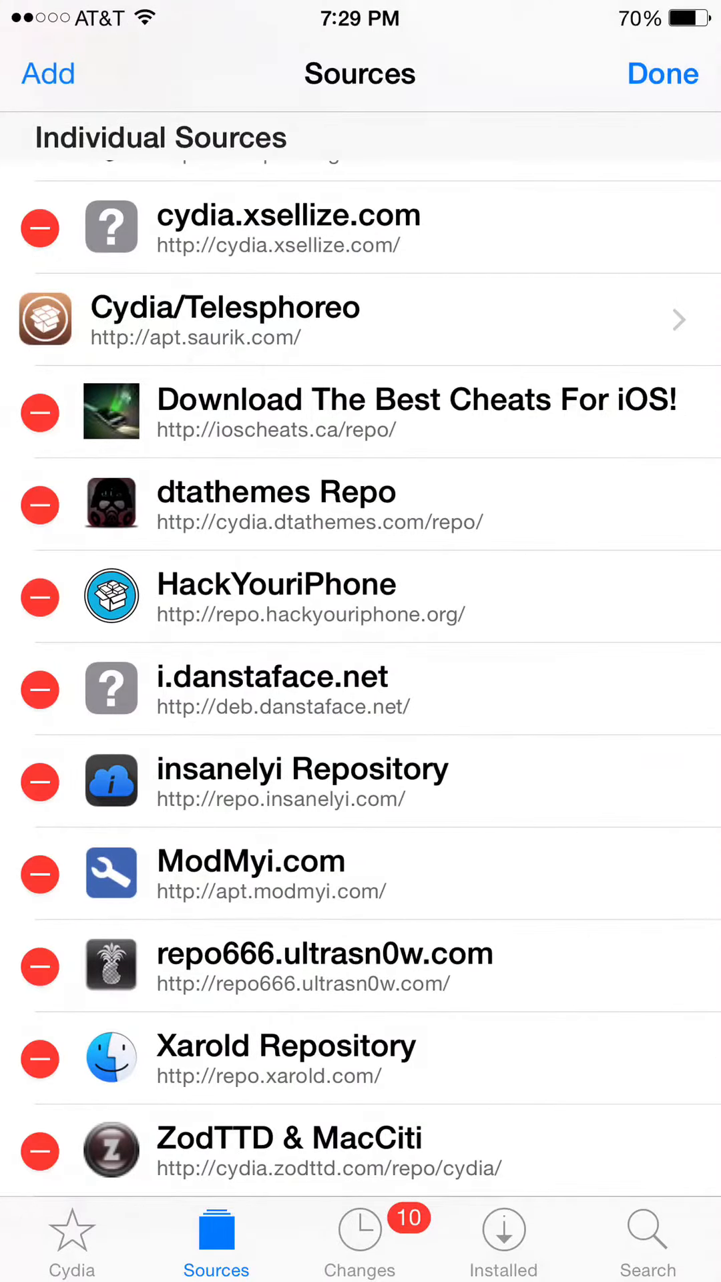
{"action": "left_click", "coordinate": [47, 74]}
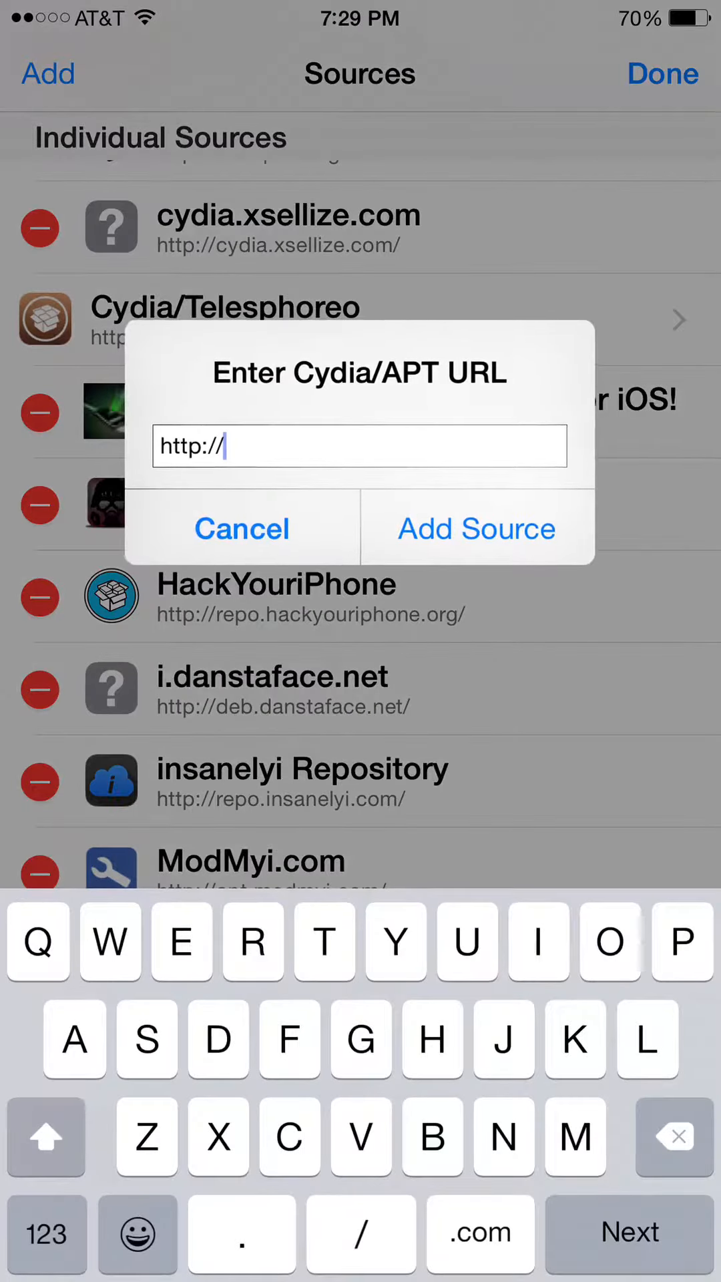
{"action": "type", "text": "repo"}
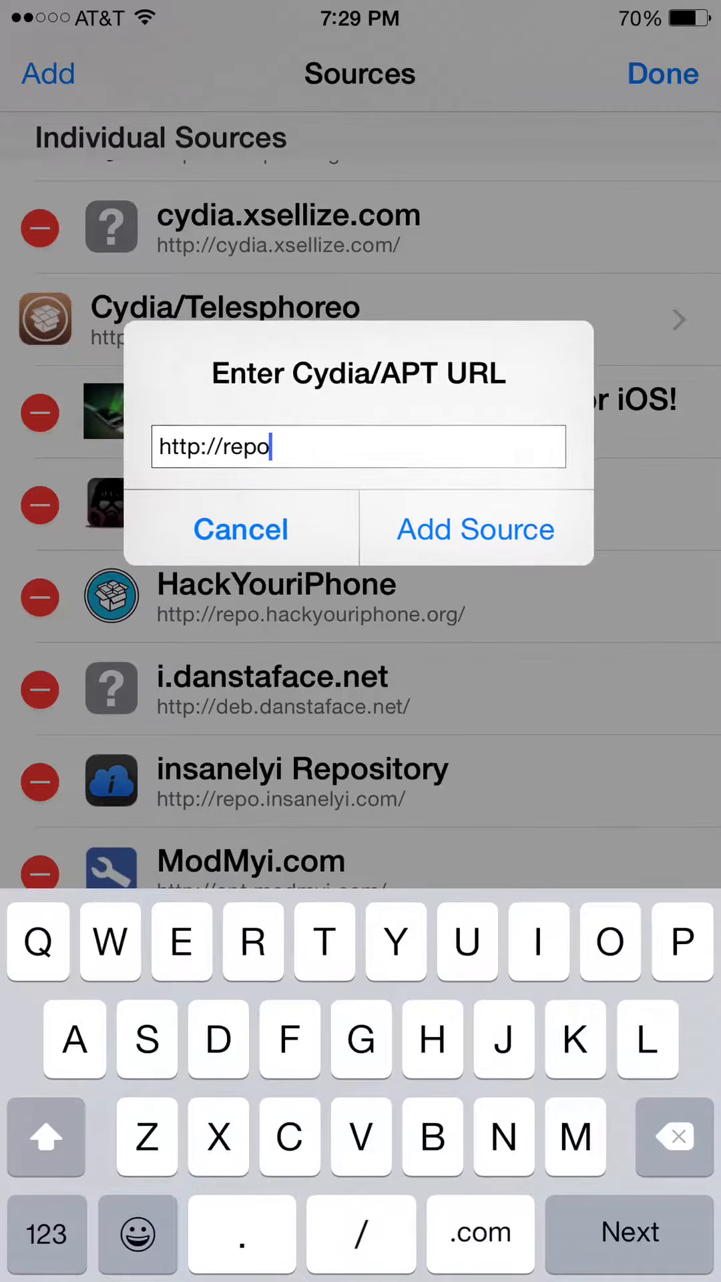
{"action": "type", "text": ".x"}
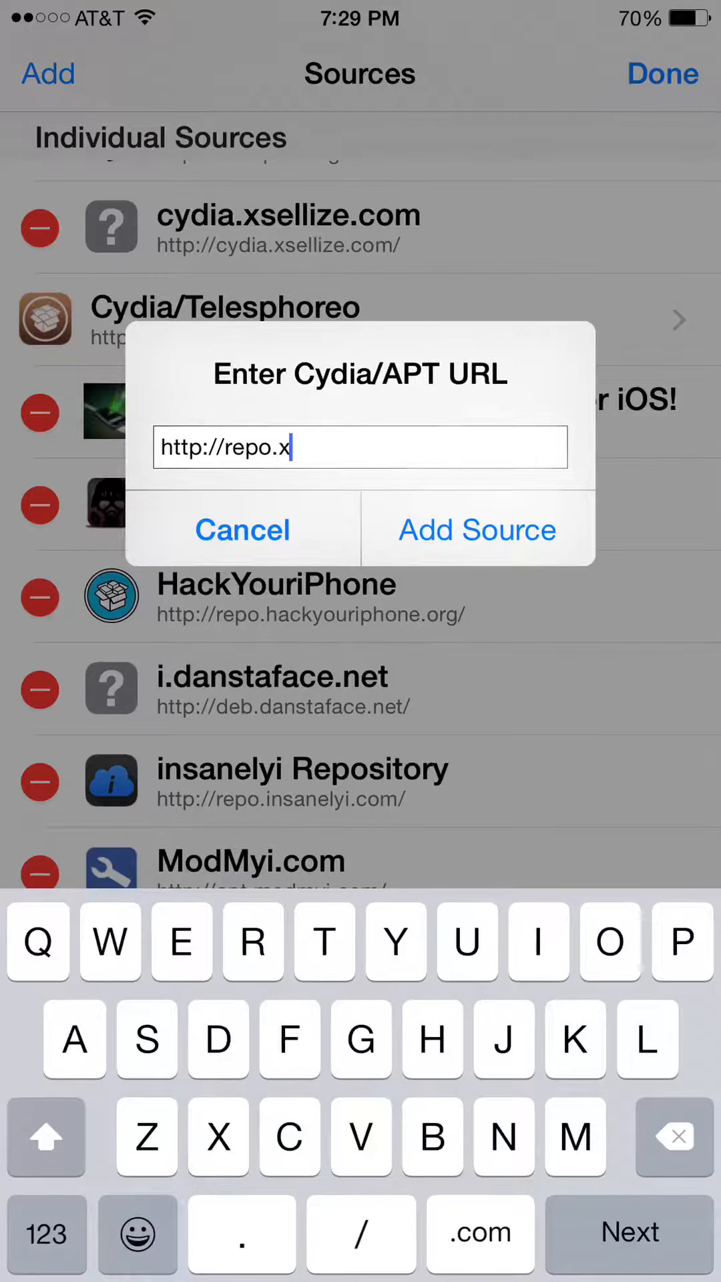
{"action": "type", "text": "at"}
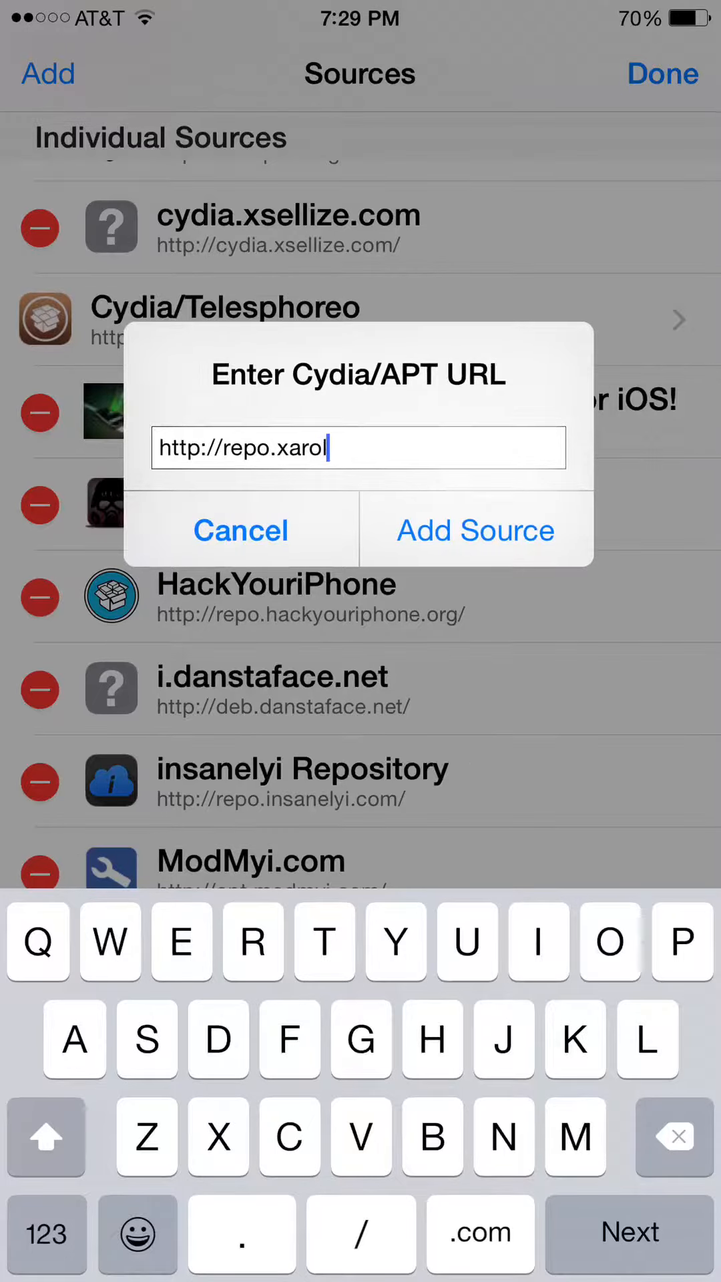
{"action": "type", "text": "d"}
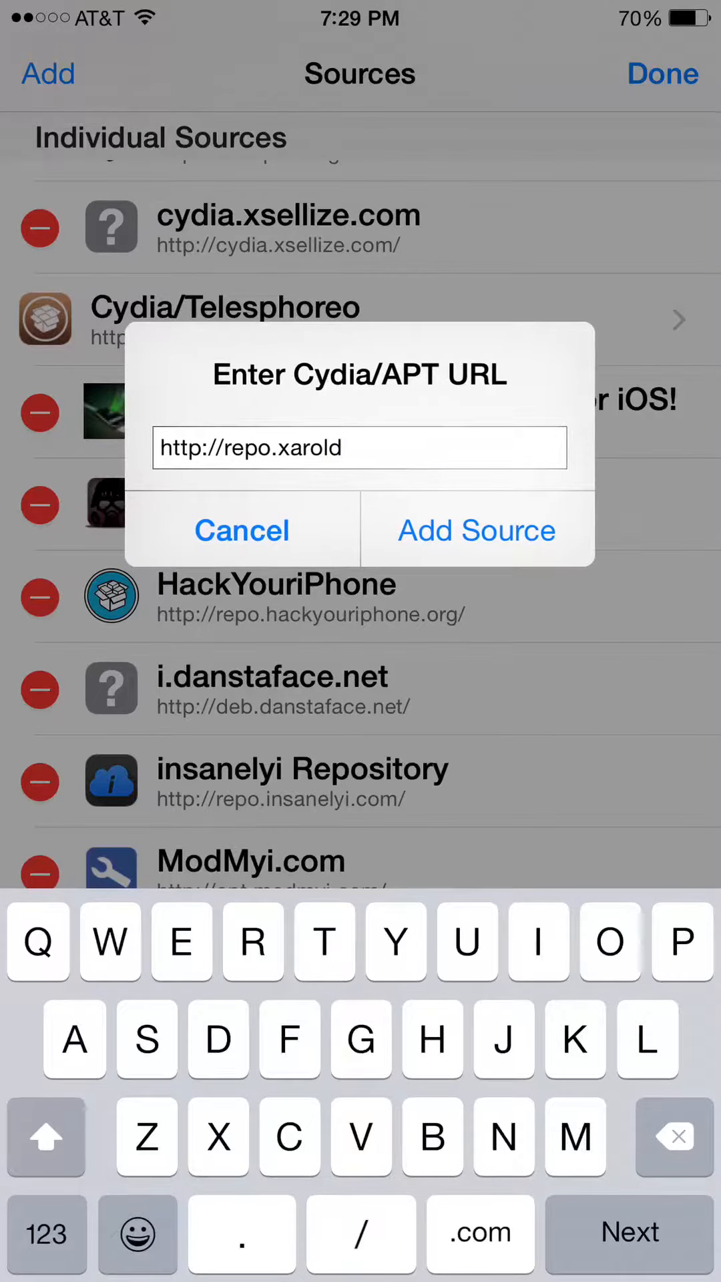
{"action": "type", "text": ".com/"}
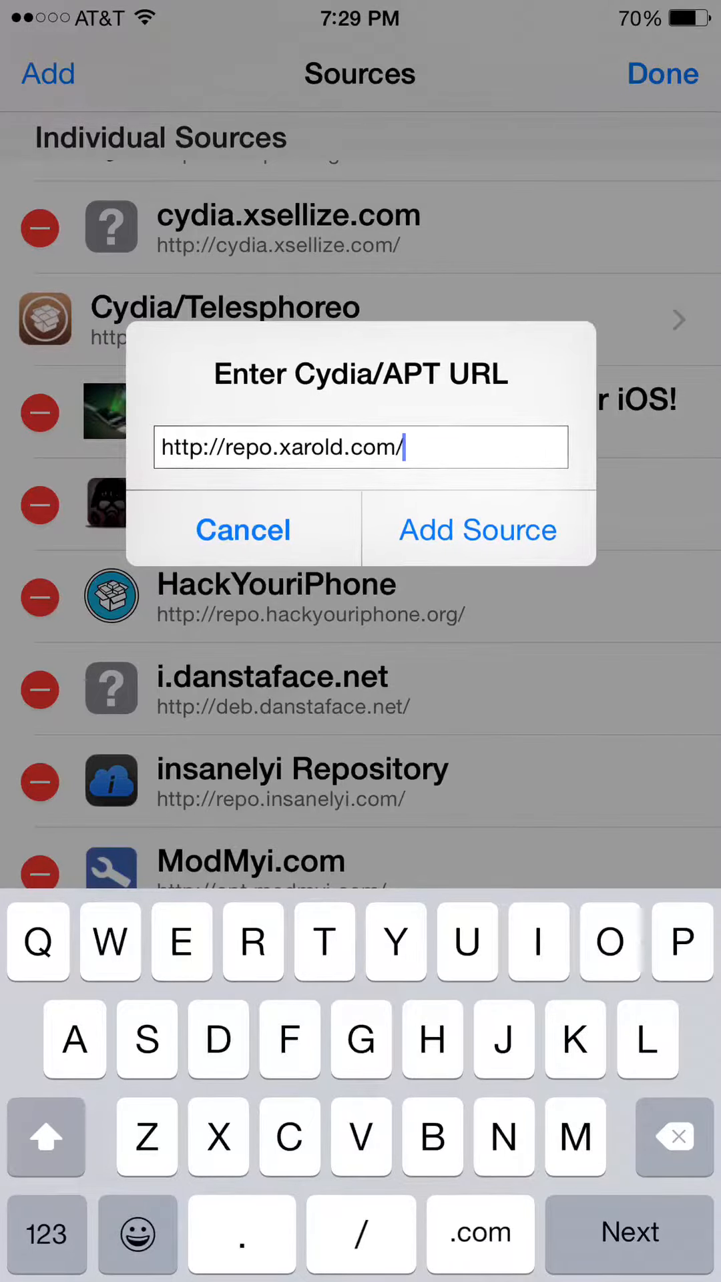
{"action": "left_click", "coordinate": [478, 530]}
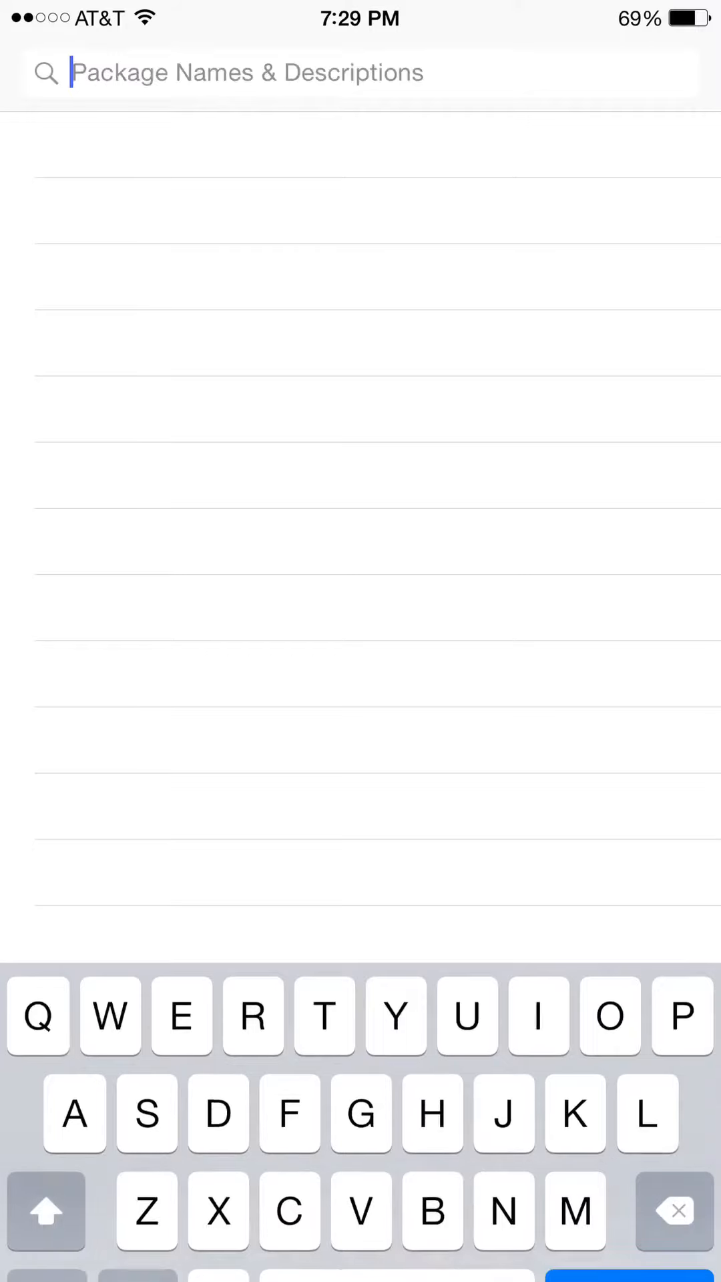
Search 'loc' to view LocalIAPStore 1.4-2's details, then return to the home screen
{"action": "type", "text": "loc"}
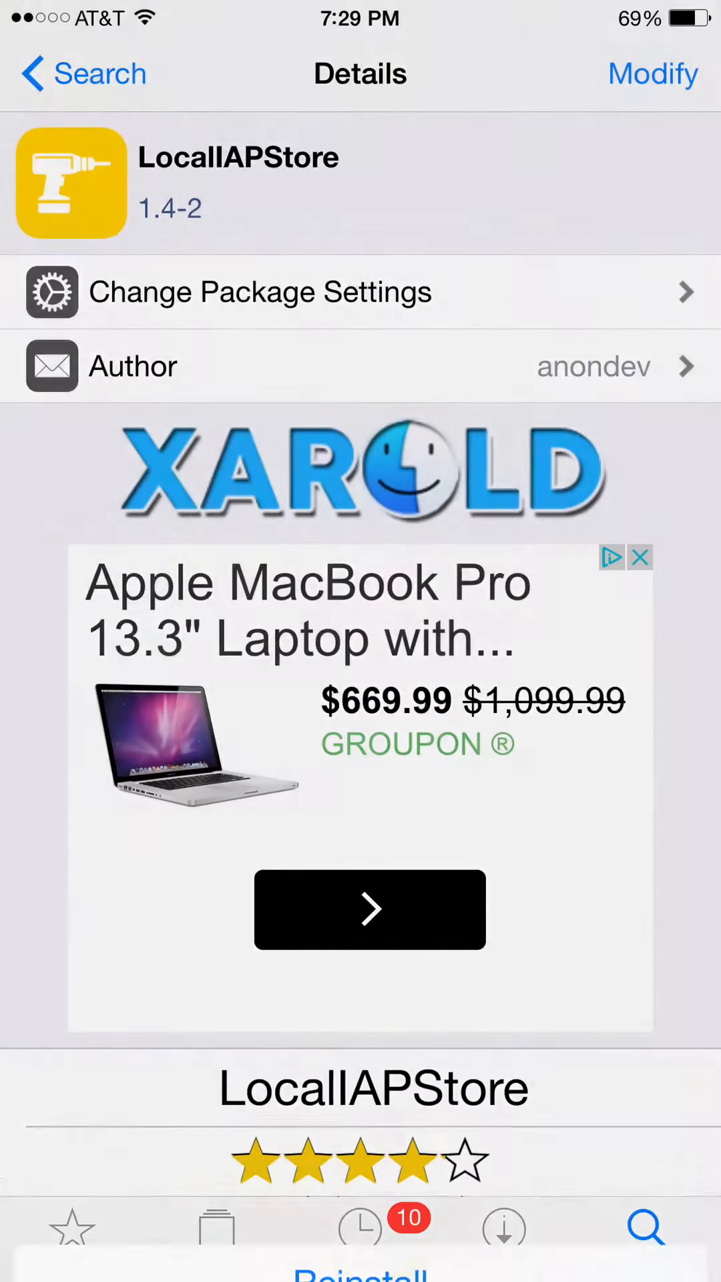
{"action": "key", "text": "home"}
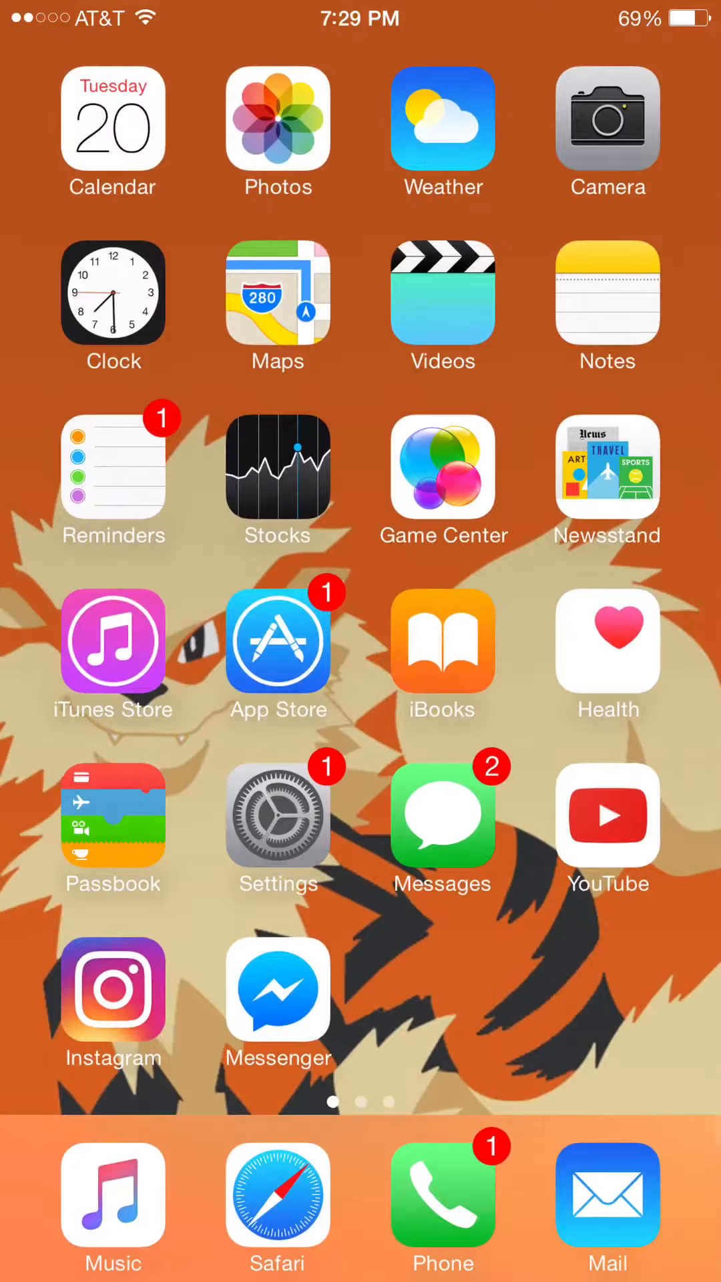
Open Settings from the home screen and browse down through its options list
{"action": "left_click", "coordinate": [278, 817]}
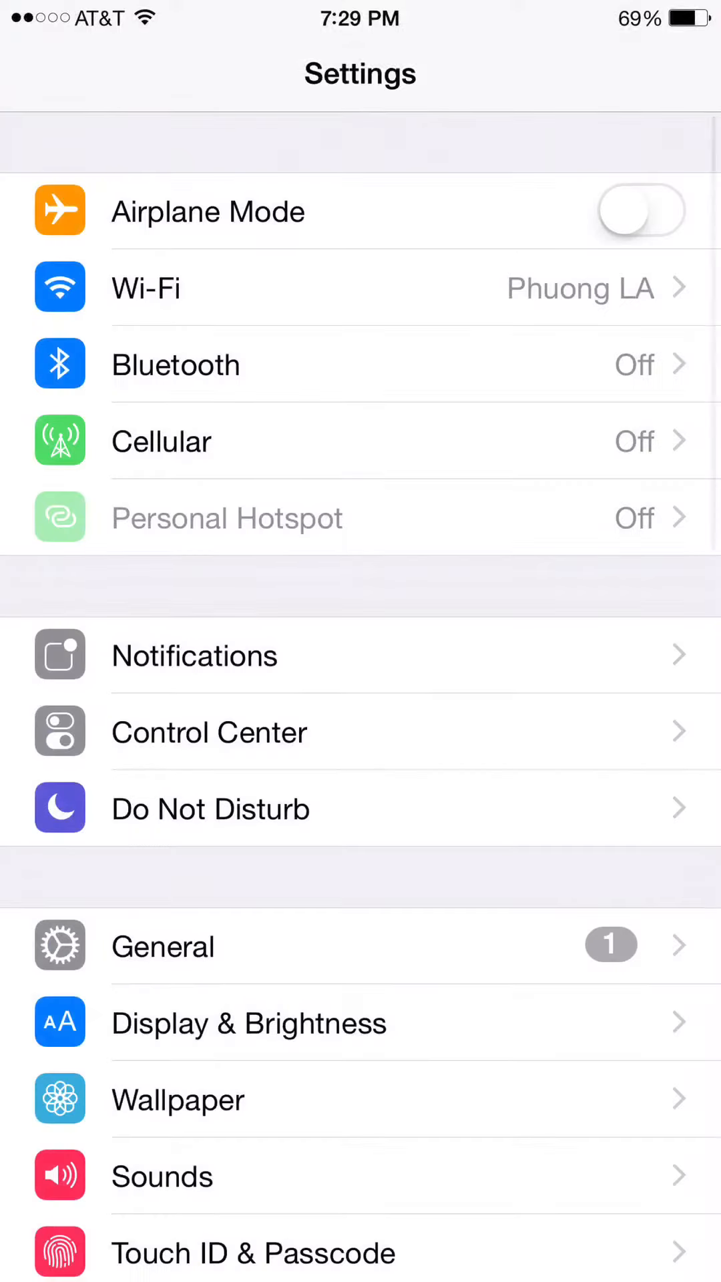
{"action": "scroll", "scroll_direction": "down", "scroll_amount": 3}
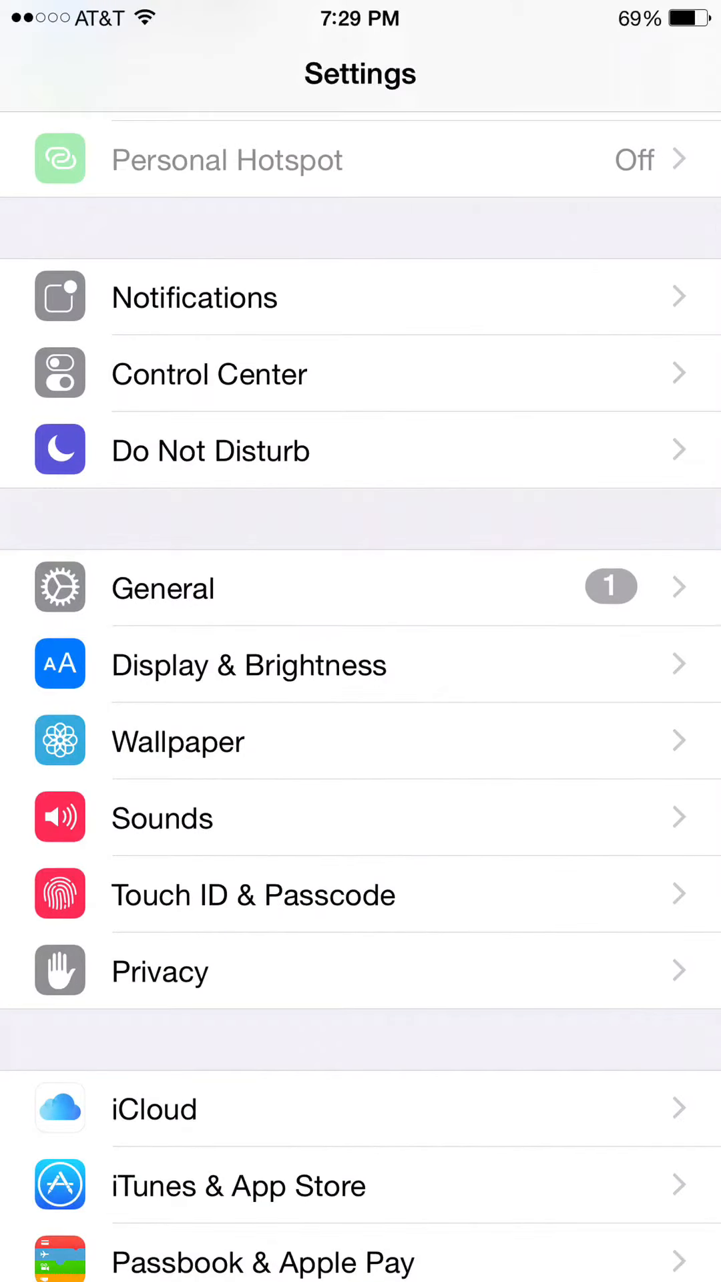
{"action": "scroll", "scroll_direction": "down", "scroll_amount": 3}
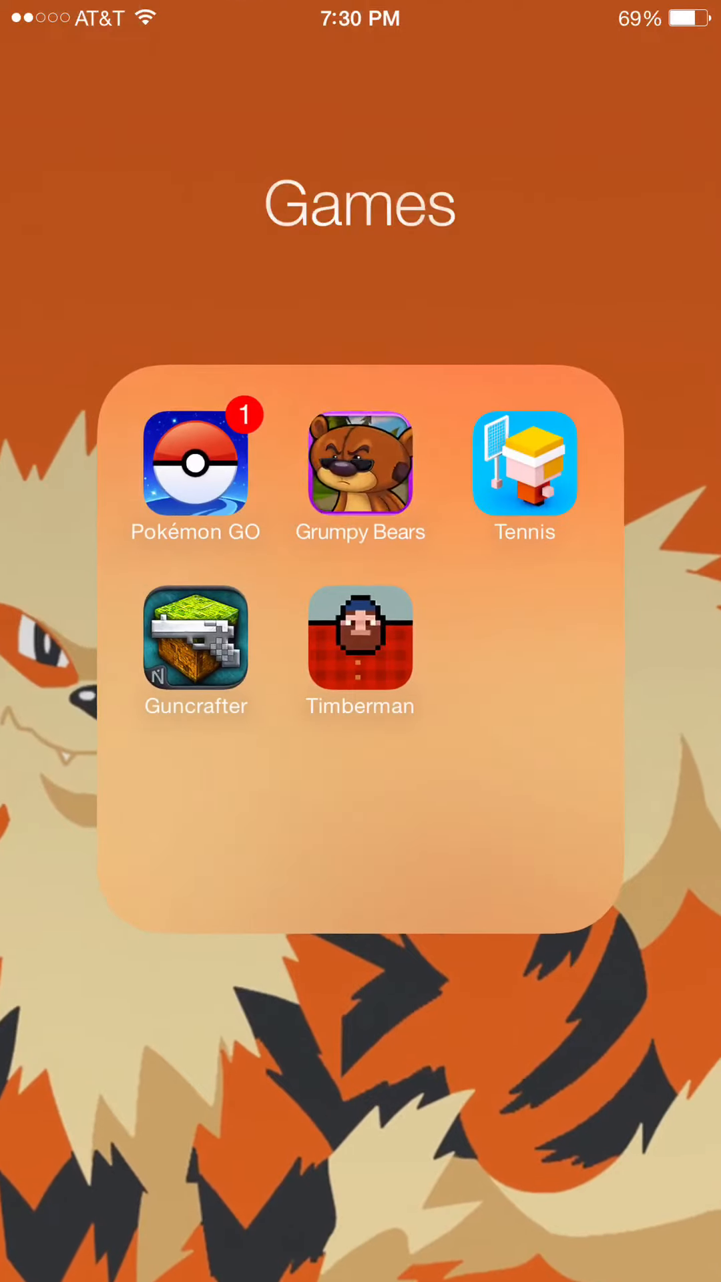
Launch Grumpy Bears from the Games folder and choose Later on the Rate & Review prompt
{"action": "left_click", "coordinate": [360, 465]}
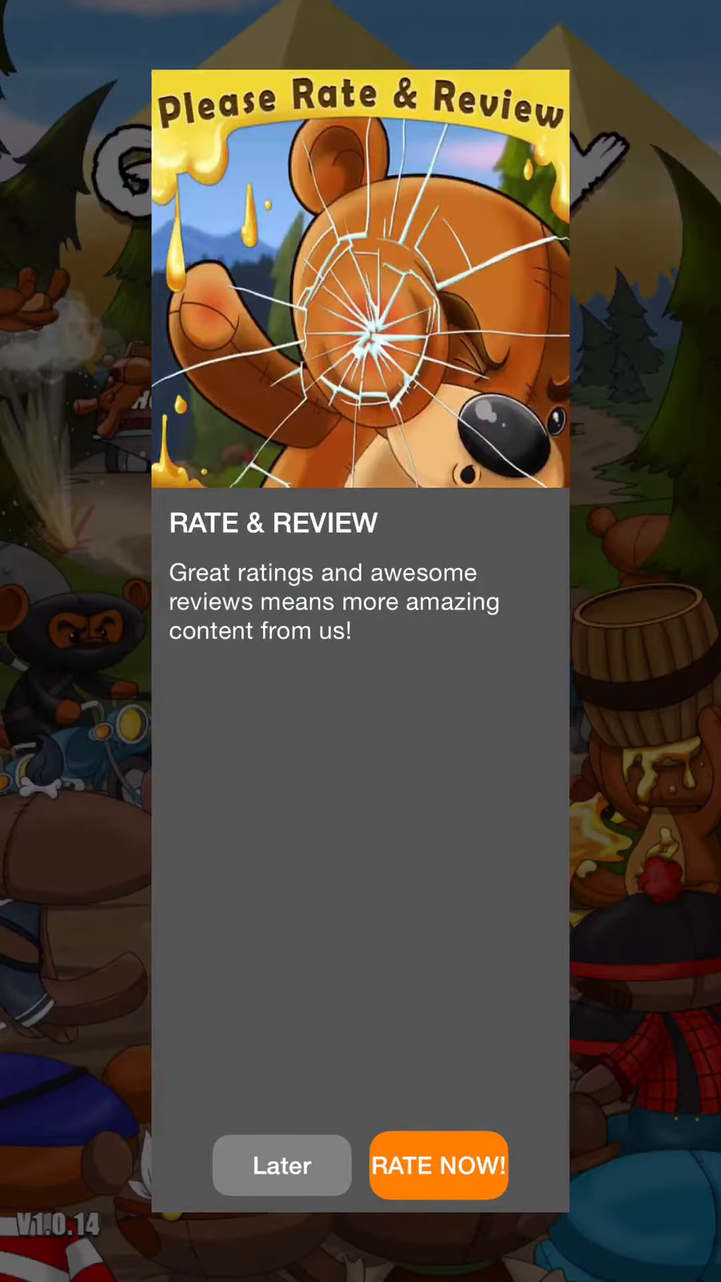
{"action": "left_click", "coordinate": [281, 1164]}
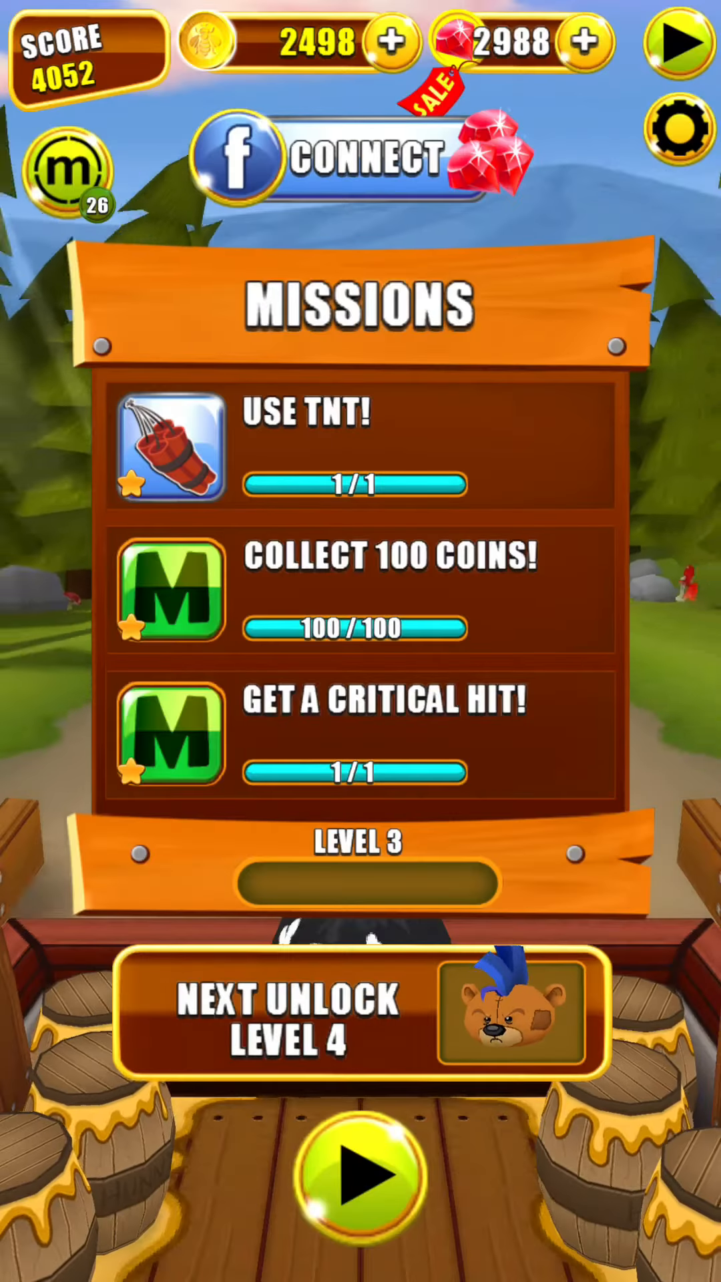
Buy a ruby pack for free, dismissing the iTunes sign-in, raising rubies from 2988 to 3338
{"action": "left_click", "coordinate": [491, 160]}
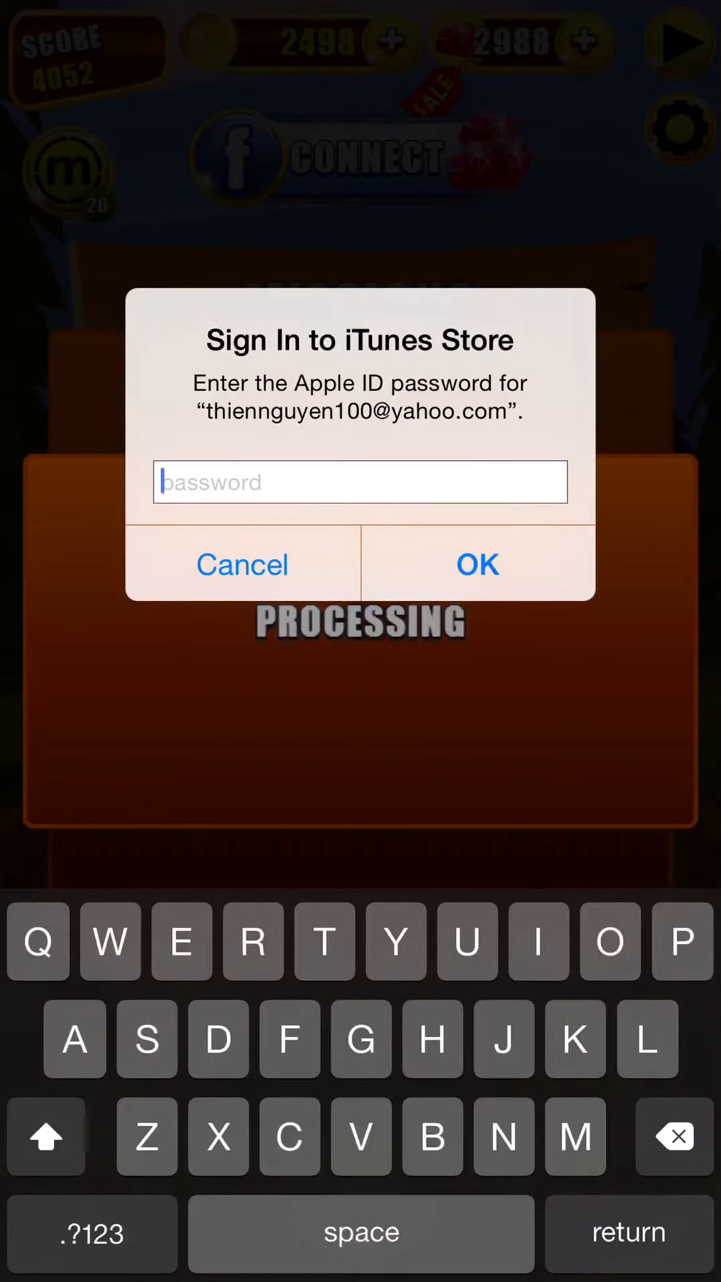
{"action": "left_click", "coordinate": [242, 564]}
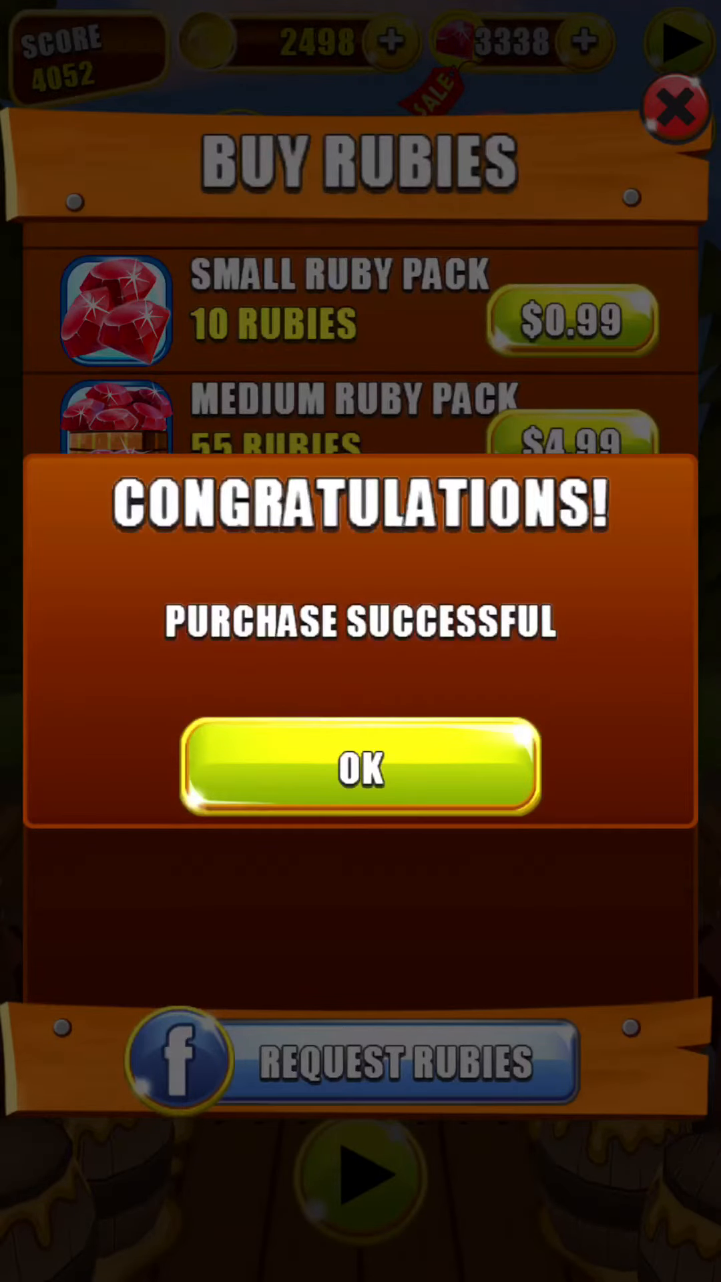
{"action": "left_click", "coordinate": [360, 769]}
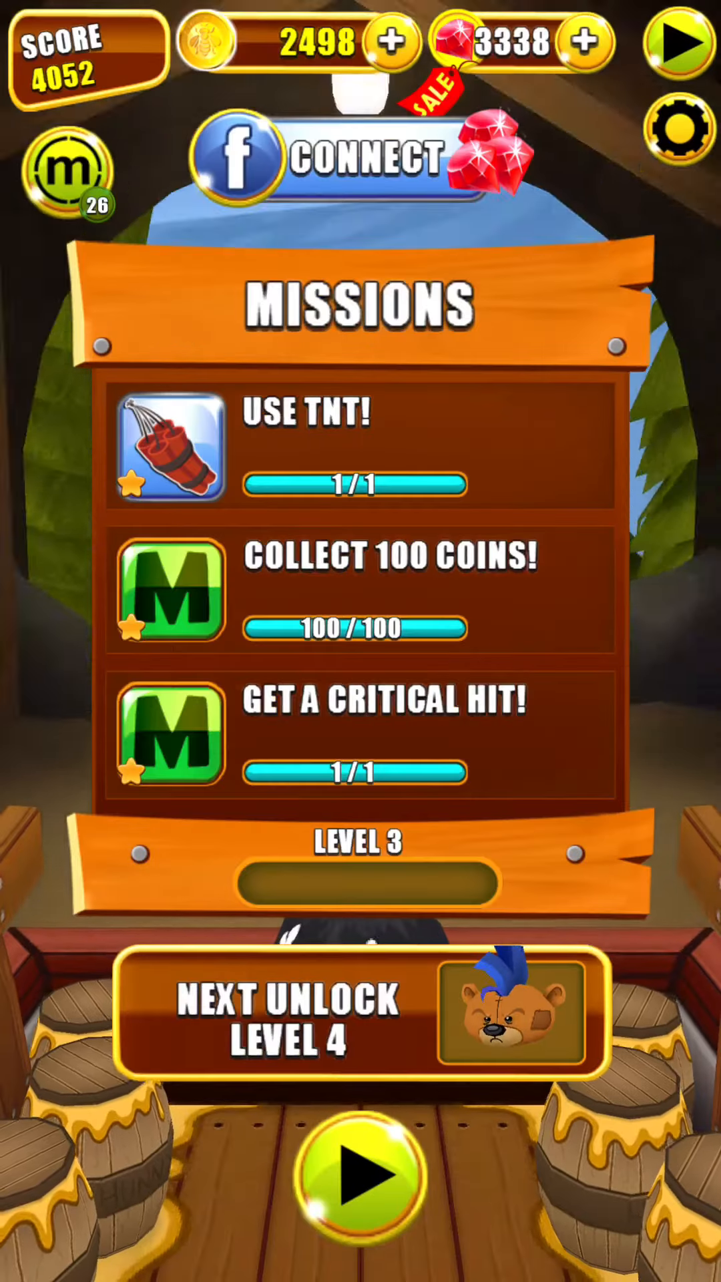